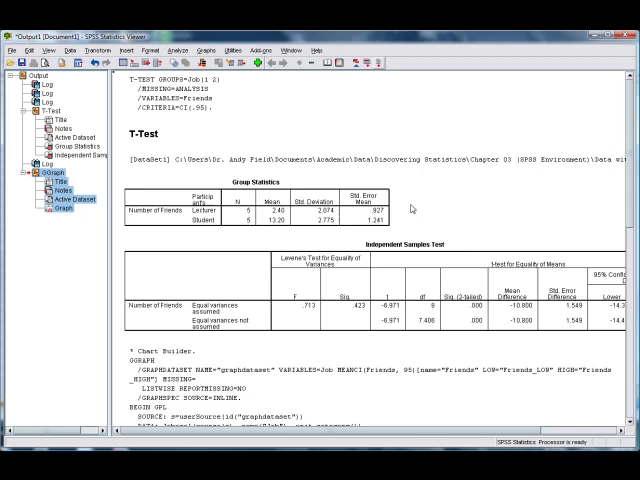
mouse_move(448, 200)
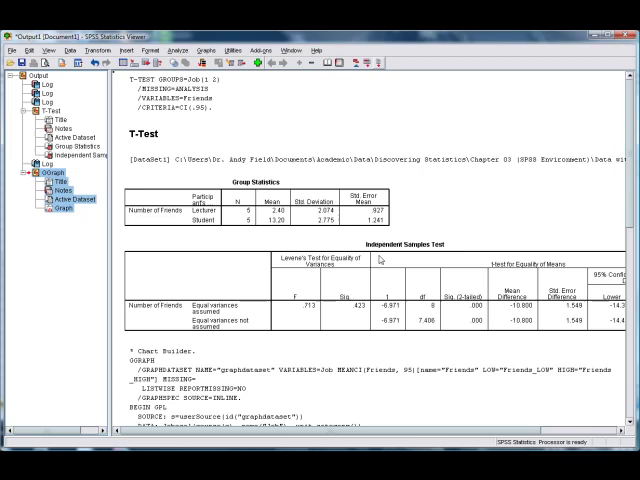
mouse_move(458, 216)
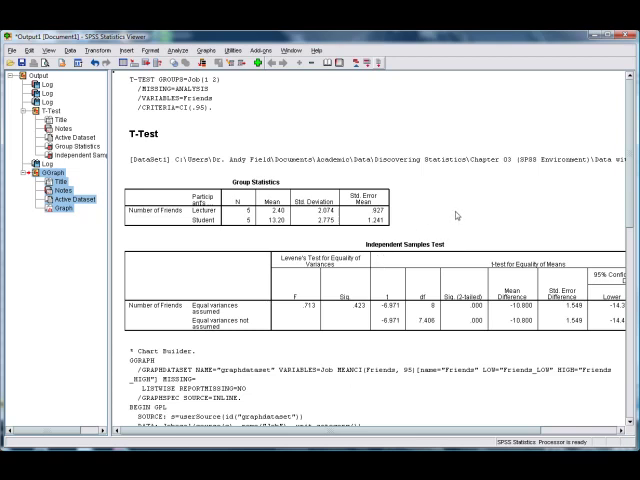
Review the t-test output, then bring up the Edit > Select choices such as All Tables and All Charts.
scroll("down", 3)
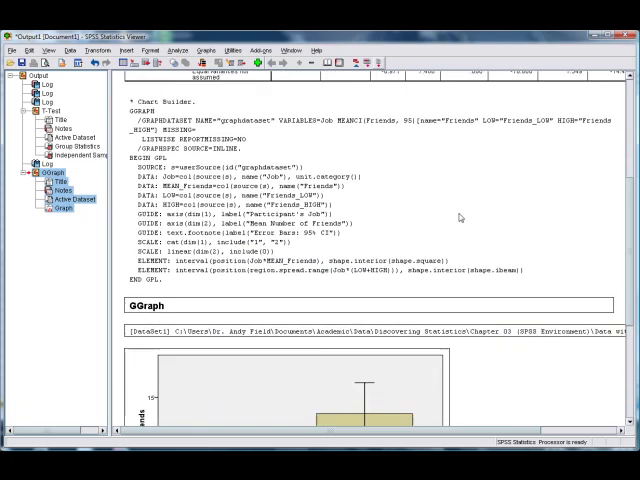
scroll("down", 3)
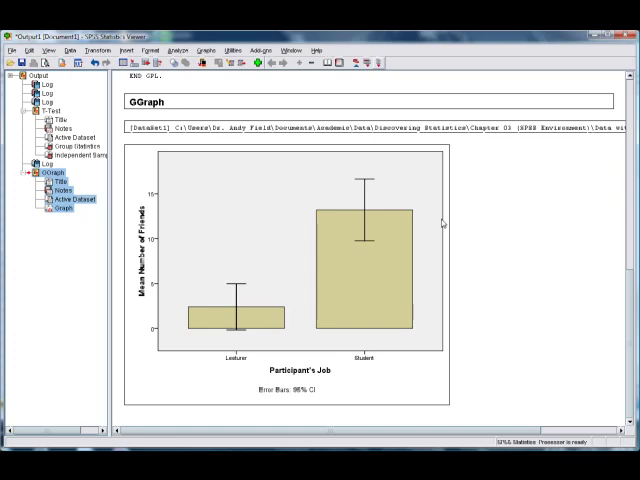
mouse_move(528, 224)
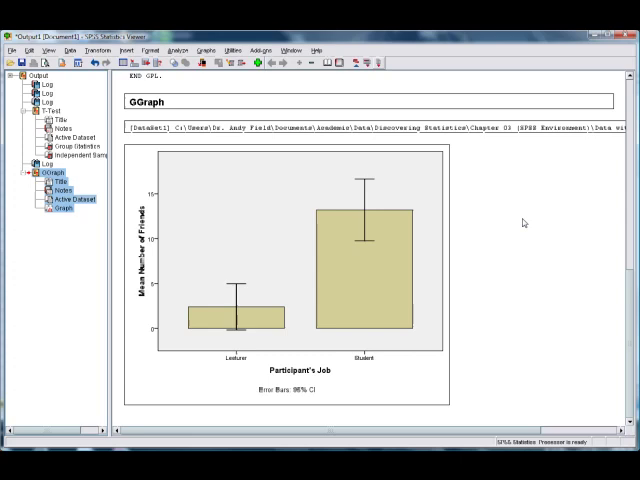
mouse_move(256, 196)
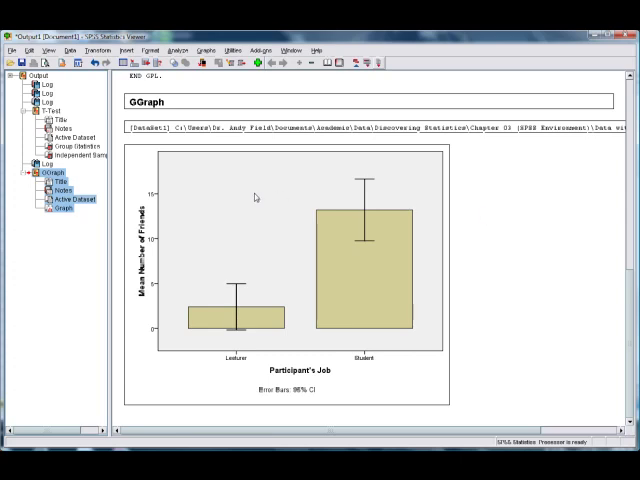
scroll("up", 3)
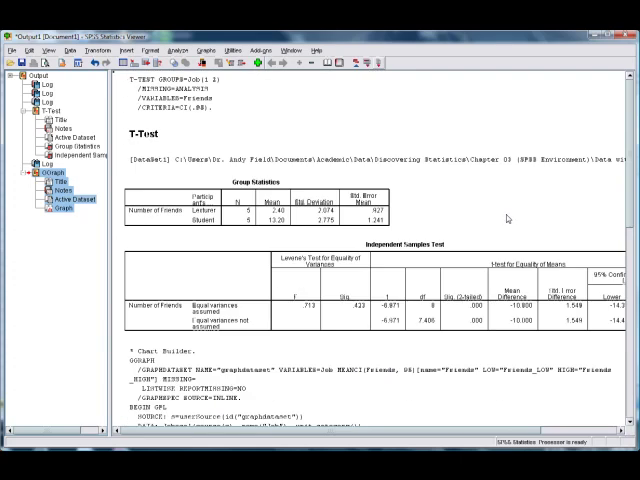
scroll("down", 3)
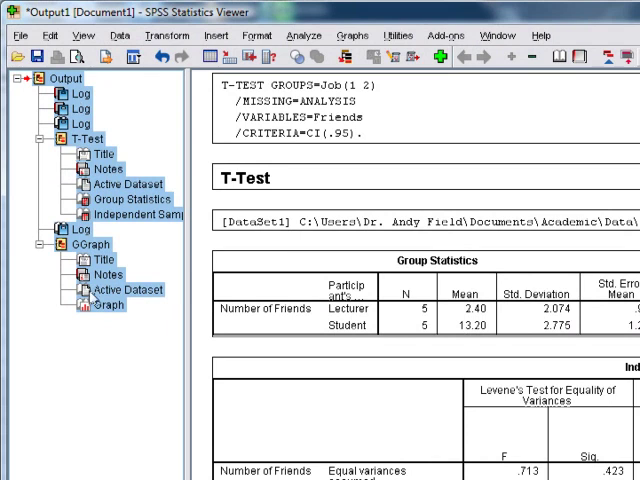
left_click(84, 140)
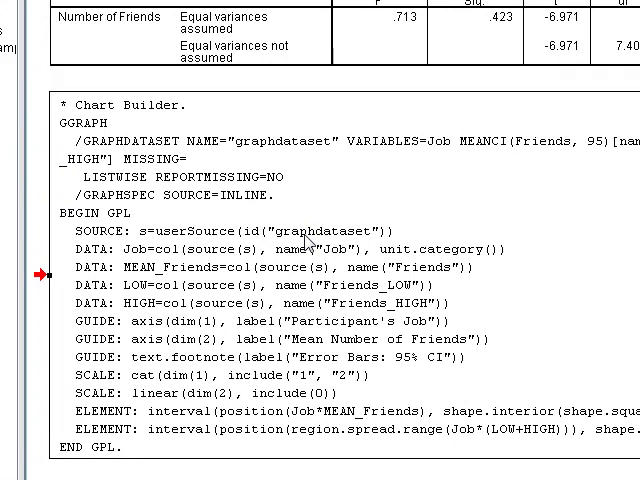
scroll("up", 3)
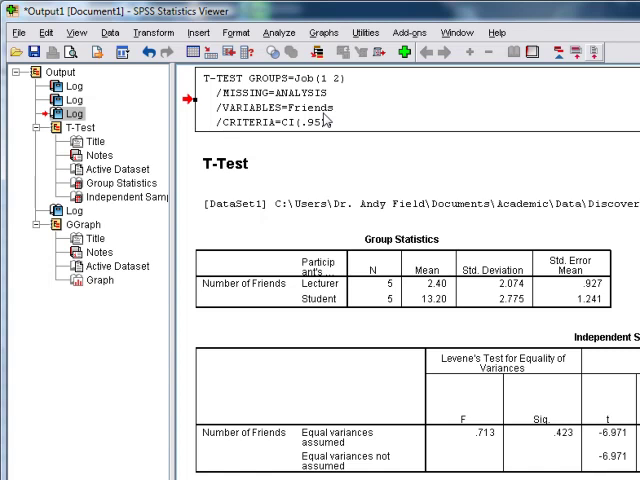
scroll("down", 3)
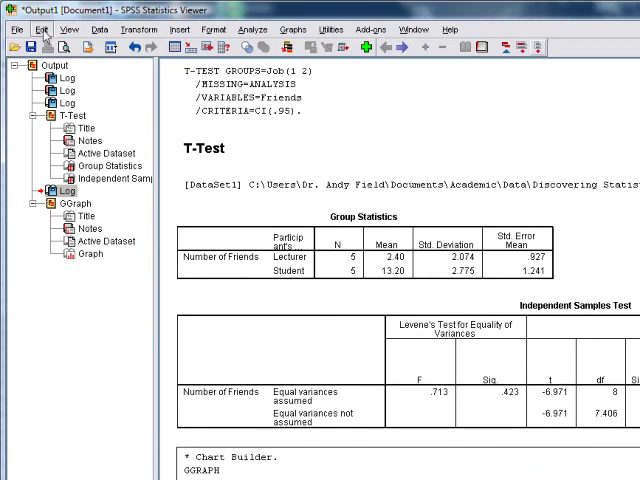
left_click(40, 28)
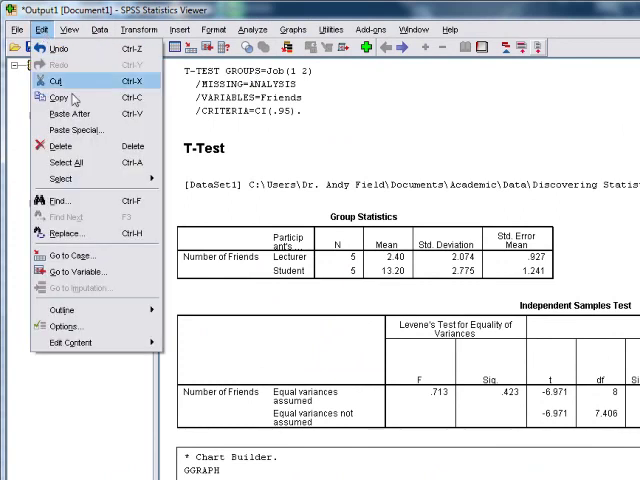
mouse_move(60, 176)
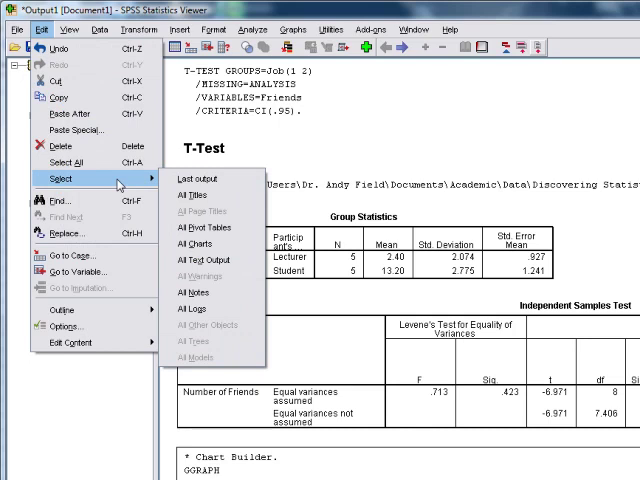
mouse_move(200, 308)
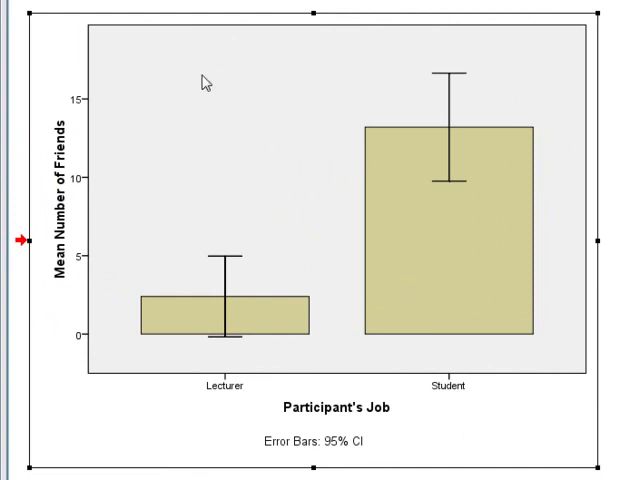
mouse_move(220, 82)
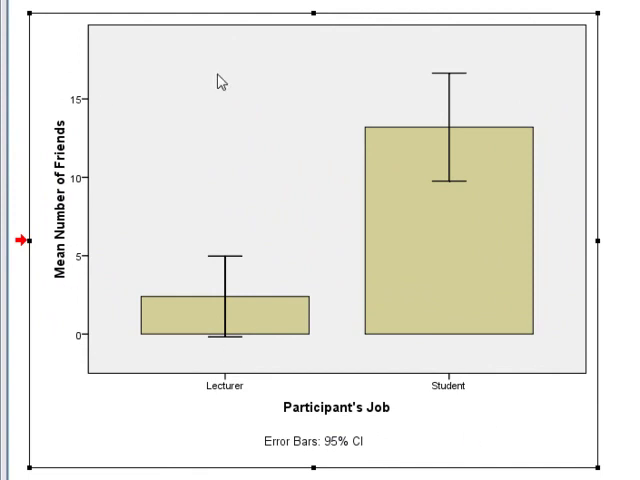
scroll("up", 3)
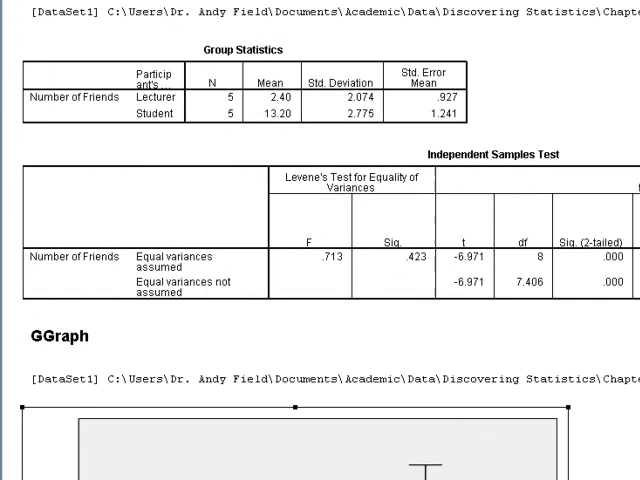
Edit the T-Test heading to read 'T-Test to compare the number of friends in lecturers and students'.
scroll("up", 3)
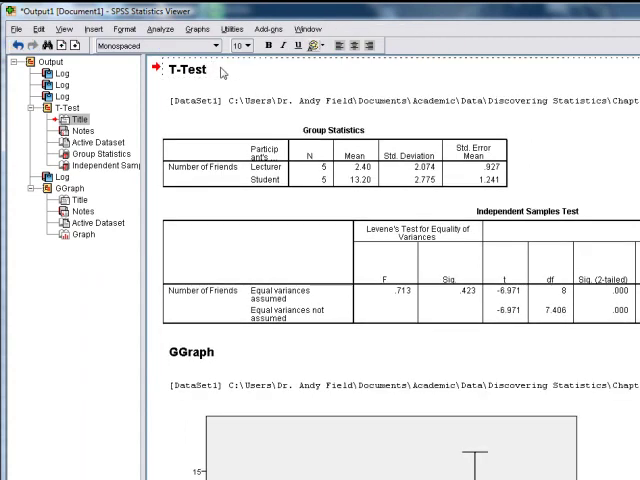
double_click(184, 72)
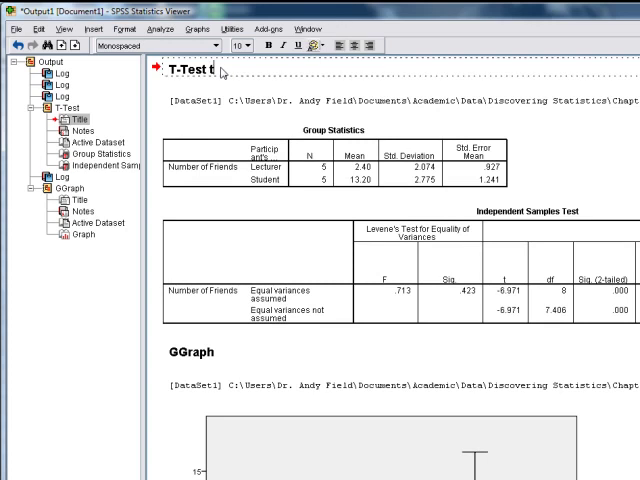
type("o compare the number of friends in lecturers and students")
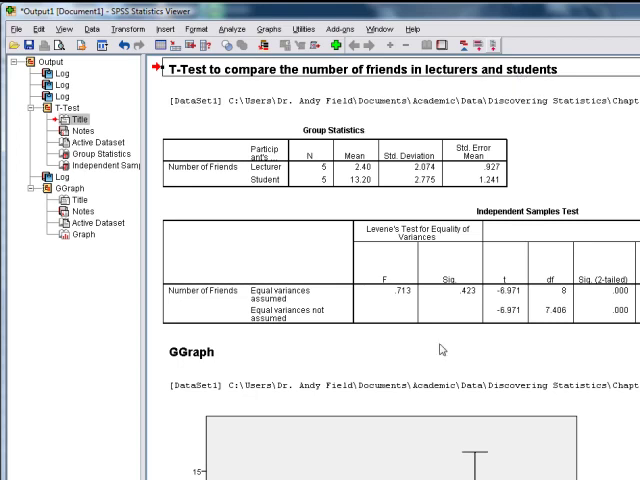
left_click(100, 164)
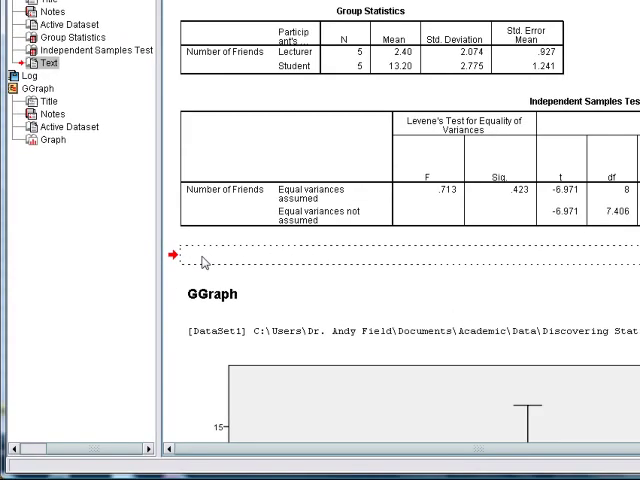
Write the note 'The results of the t-test showed that students ... significantly more friends'.
type("The")
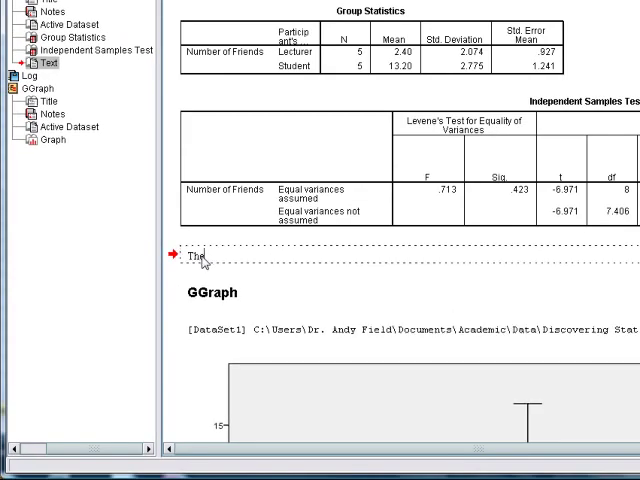
type("results of the")
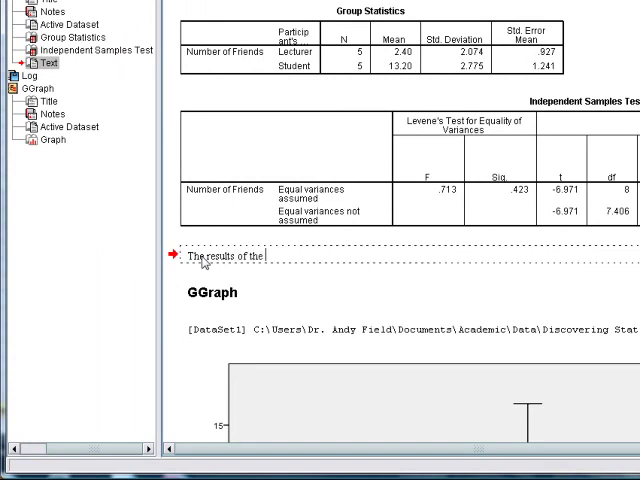
type("t-test showed")
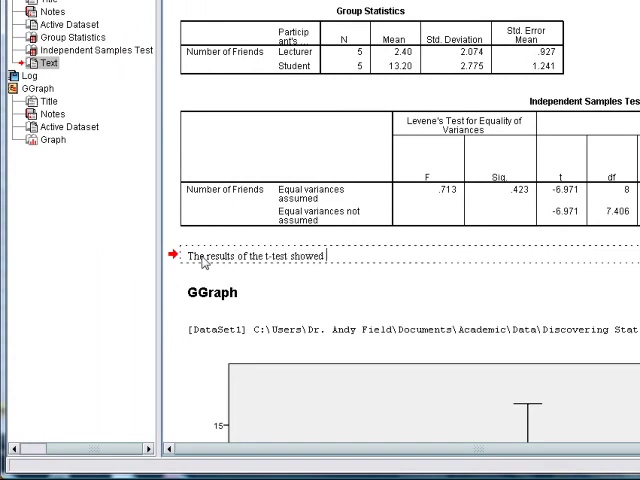
type("that student")
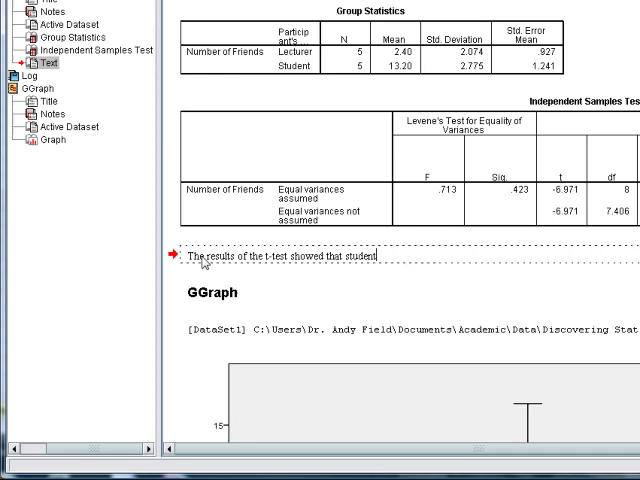
type("s and significantly more friends than lecturers.")
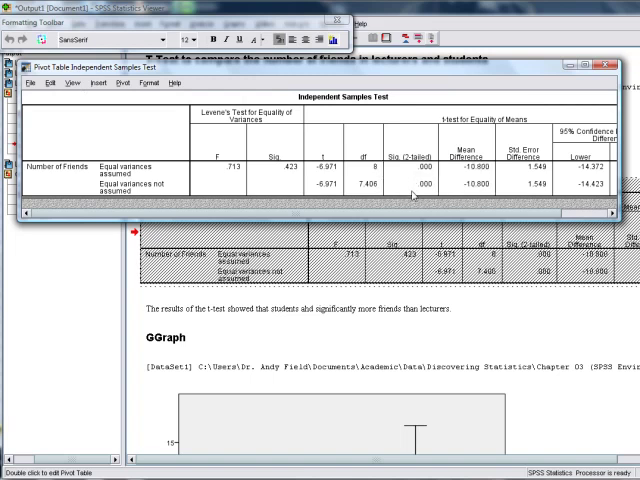
Select the Sig. (2-tailed) cells in the Independent Samples Test editor.
left_click(420, 166)
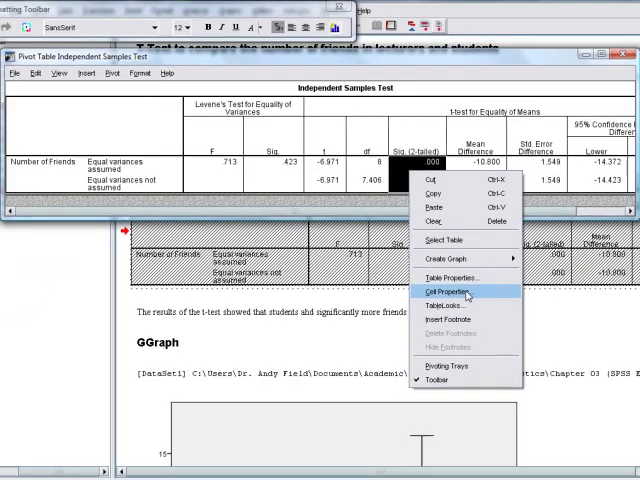
Set a yellow background for the Sig. (2-tailed) cells via Cell Properties and confirm.
left_click(446, 290)
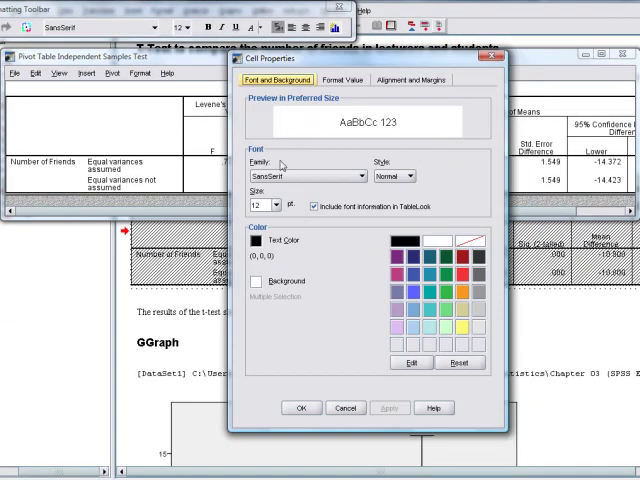
mouse_move(286, 302)
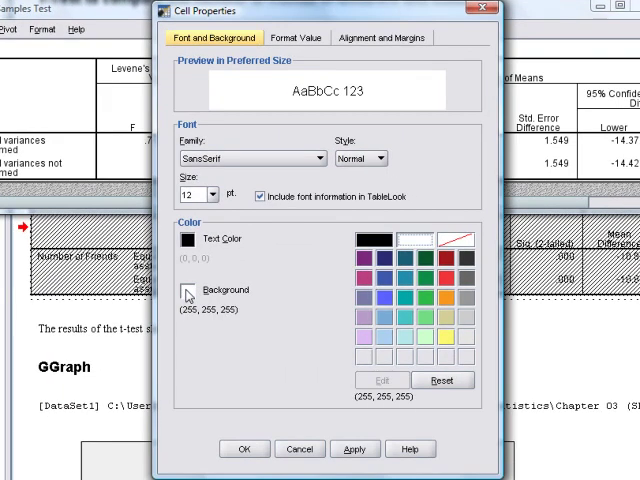
left_click(458, 328)
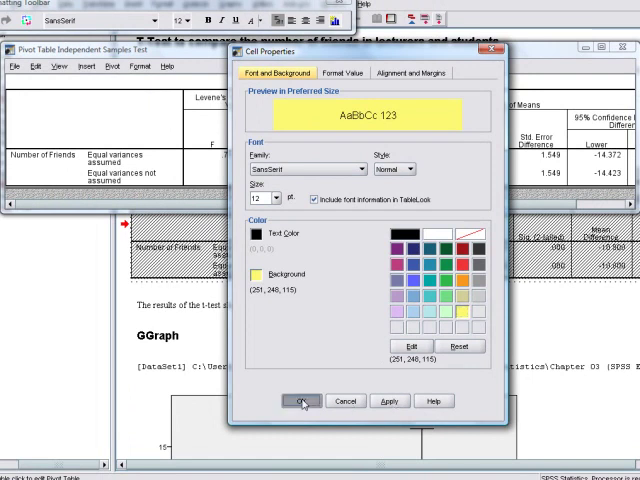
left_click(302, 400)
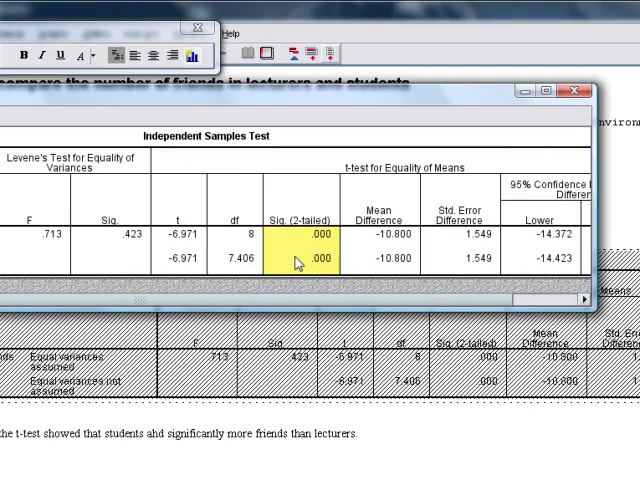
mouse_move(472, 186)
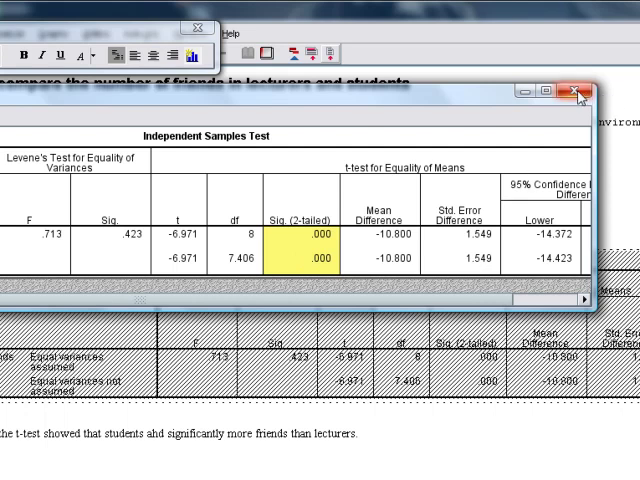
mouse_move(578, 96)
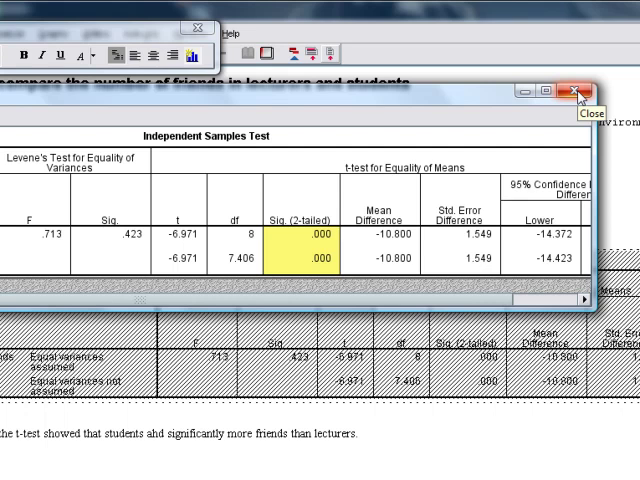
mouse_move(578, 96)
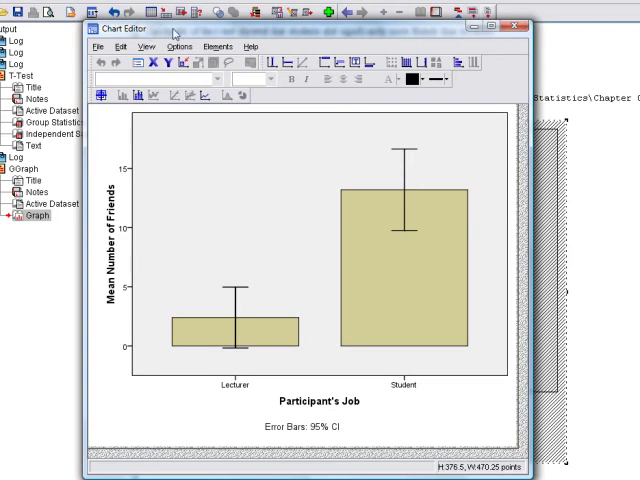
mouse_move(372, 214)
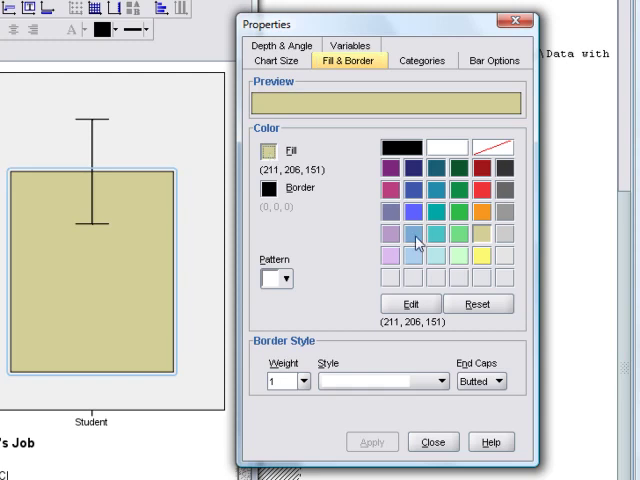
Apply the light blue fill to the chart bars and dismiss the Properties settings.
left_click(408, 234)
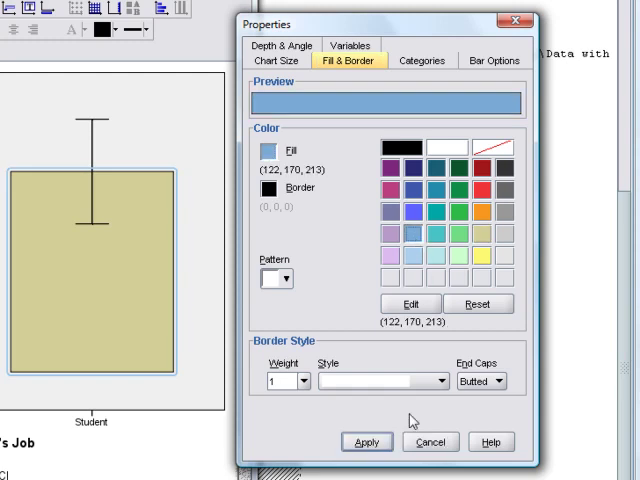
left_click(368, 440)
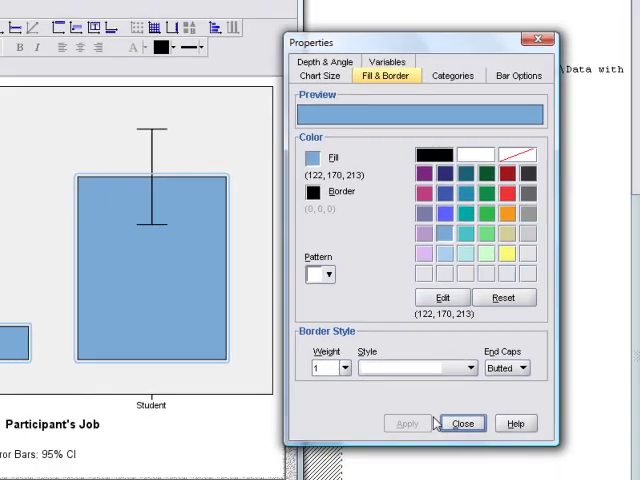
left_click(460, 424)
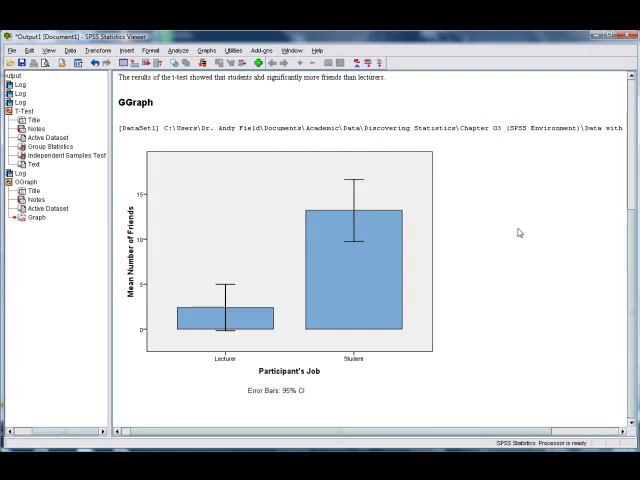
Scroll through the output to review the highlighted tables, note and blue bar chart.
scroll("up", 3)
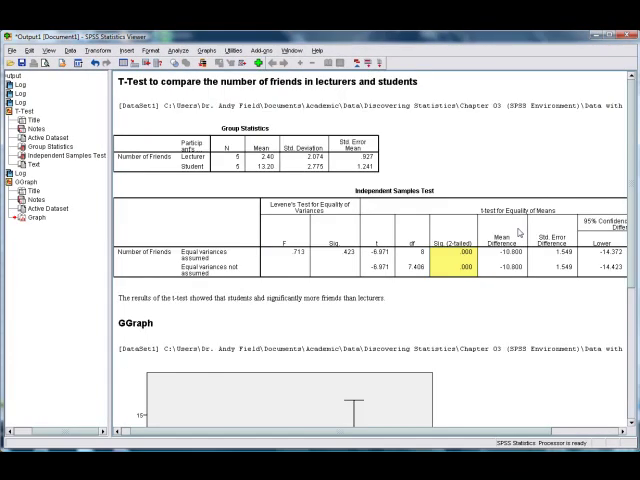
scroll("down", 3)
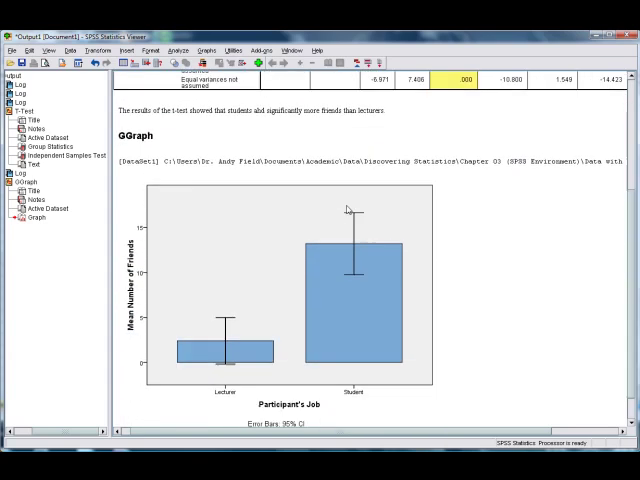
mouse_move(128, 218)
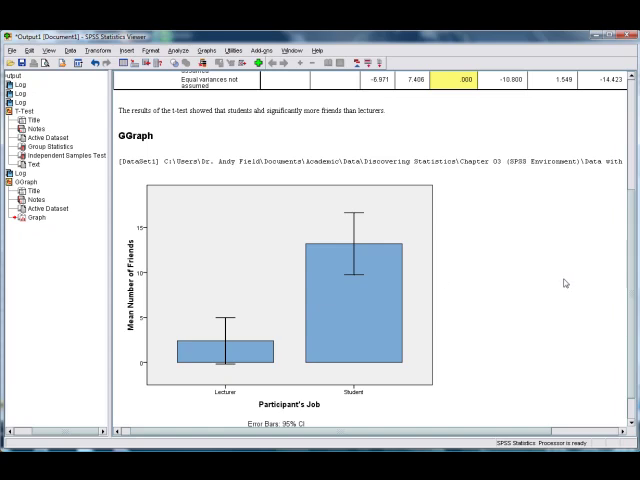
scroll("up", 3)
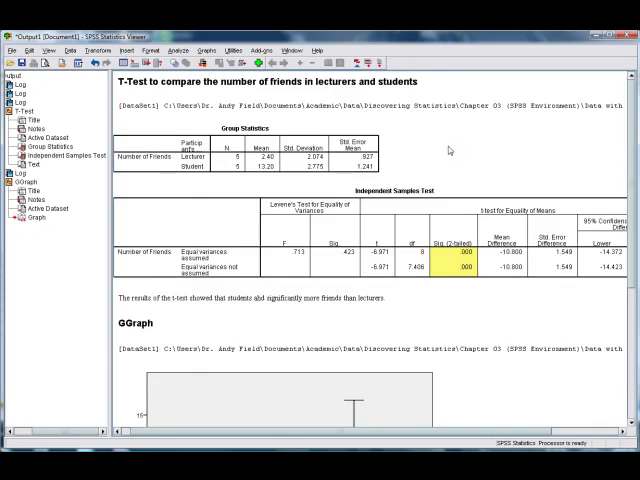
scroll("down", 3)
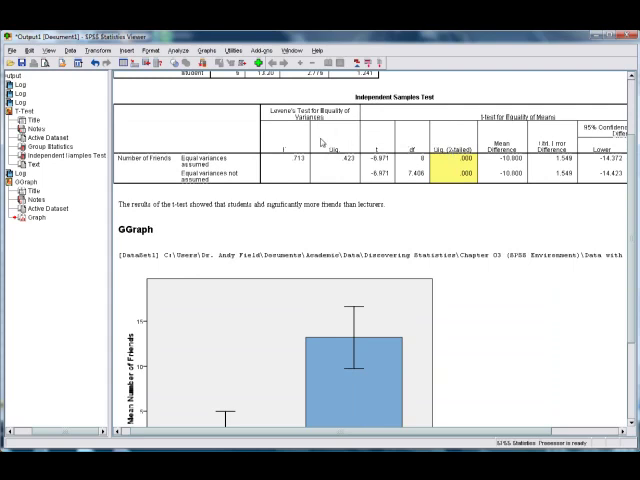
scroll("up", 3)
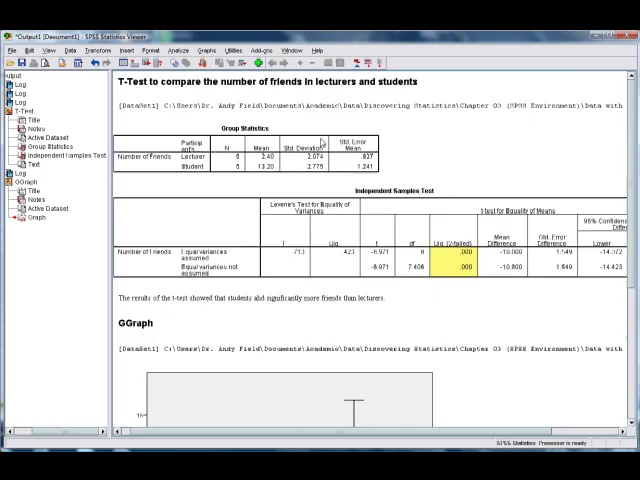
scroll("down", 3)
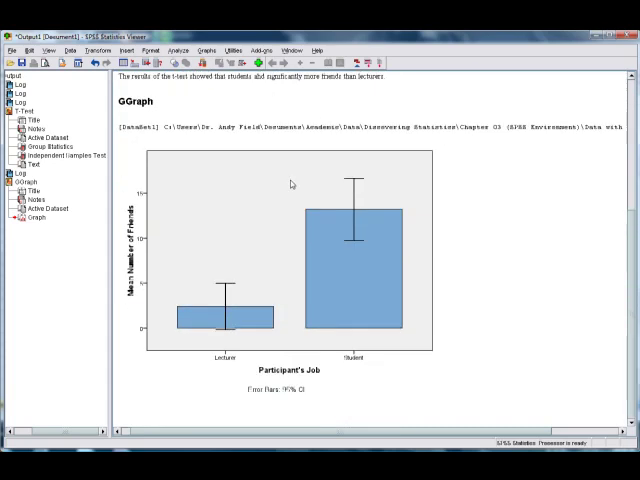
mouse_move(204, 82)
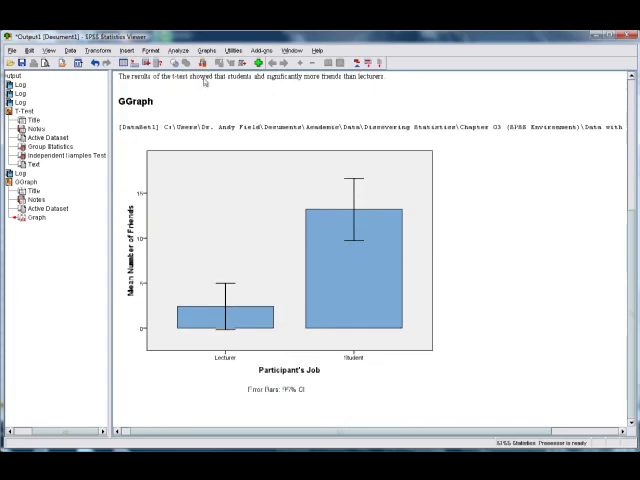